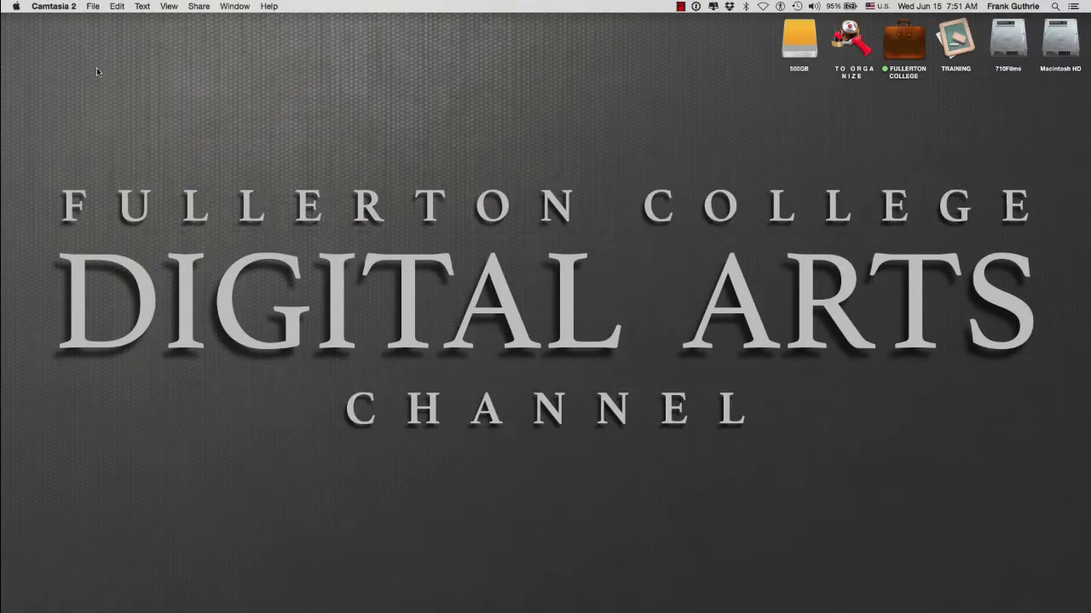
mouse_move(19, 13)
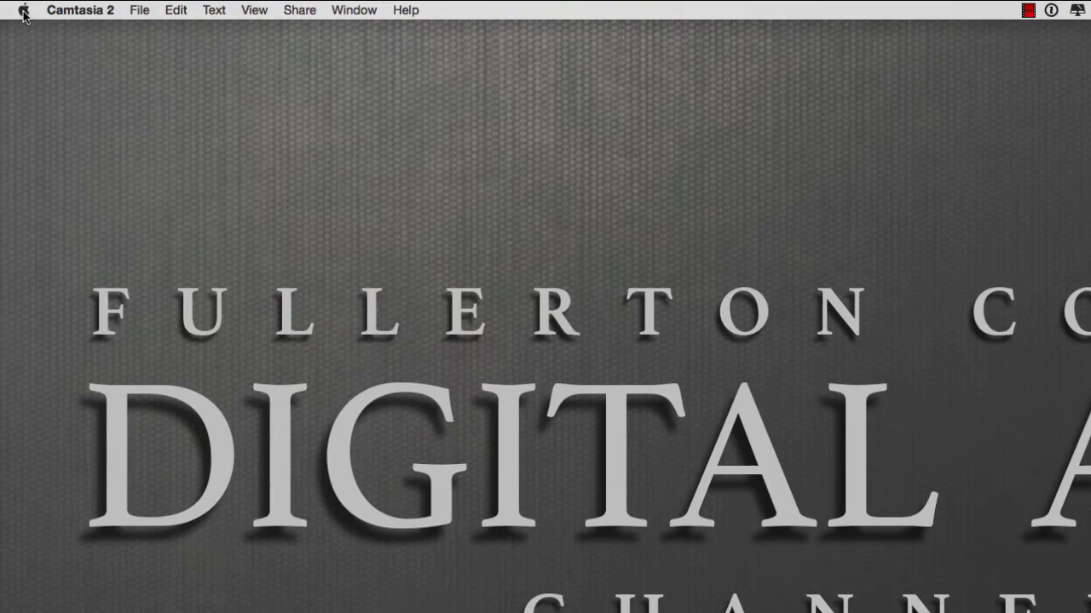
Launch System Preferences from the Apple menu.
click(24, 11)
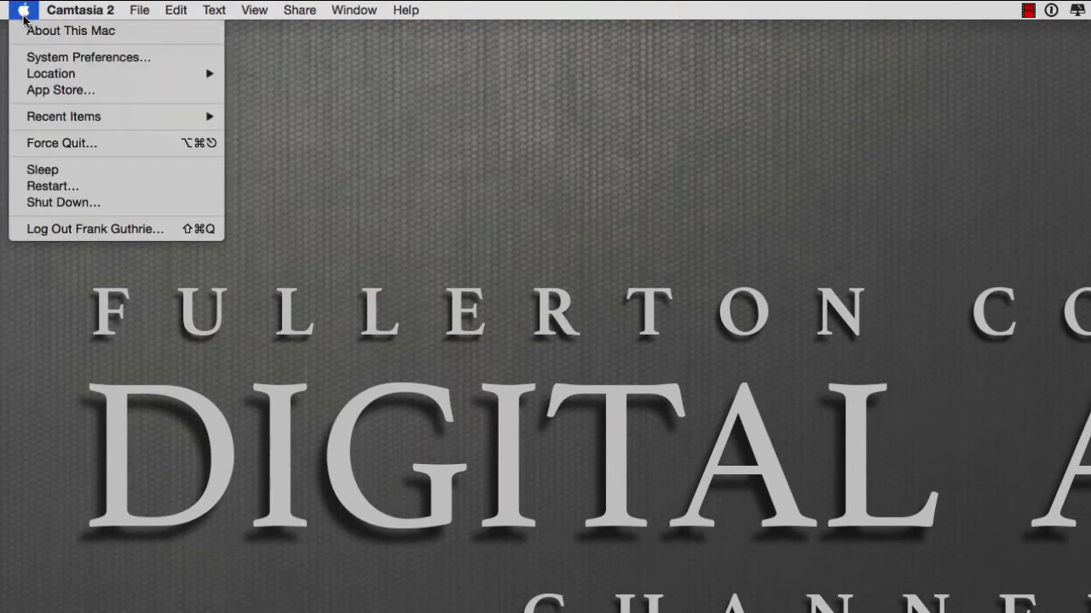
mouse_move(88, 58)
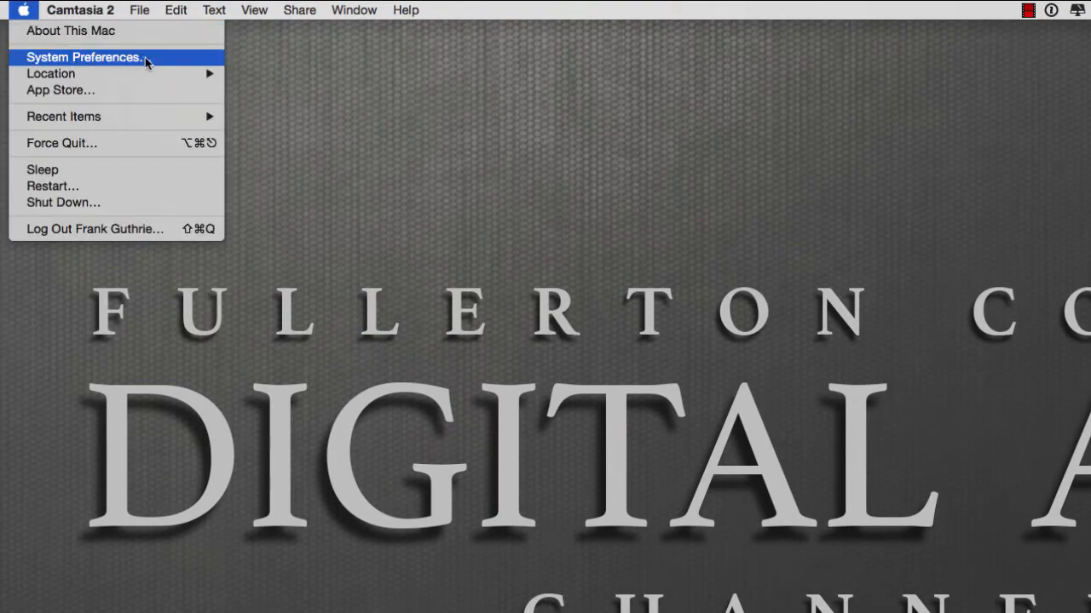
click(85, 58)
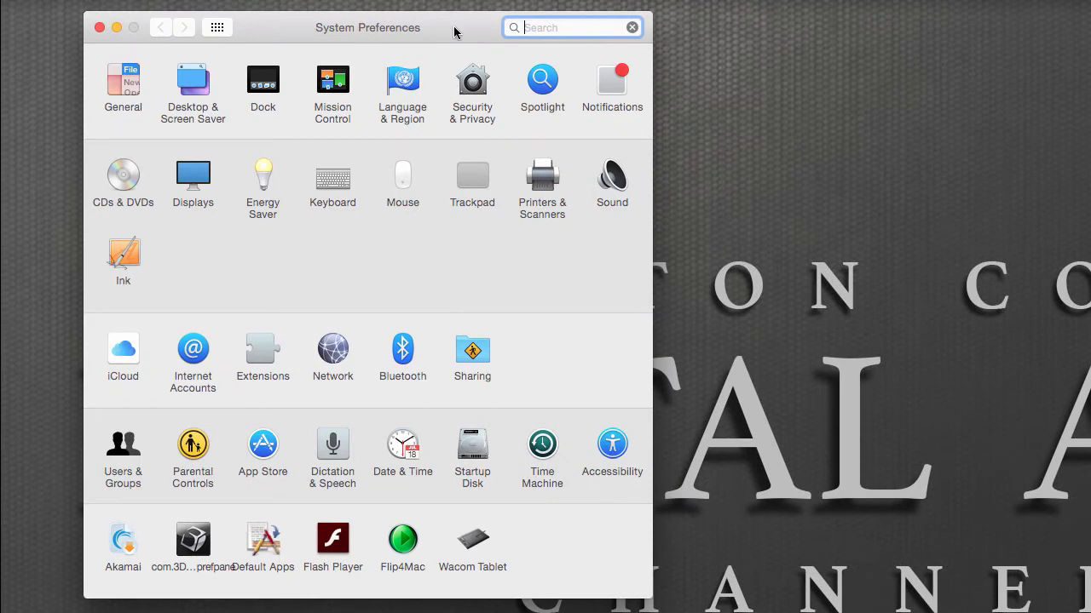
mouse_move(388, 273)
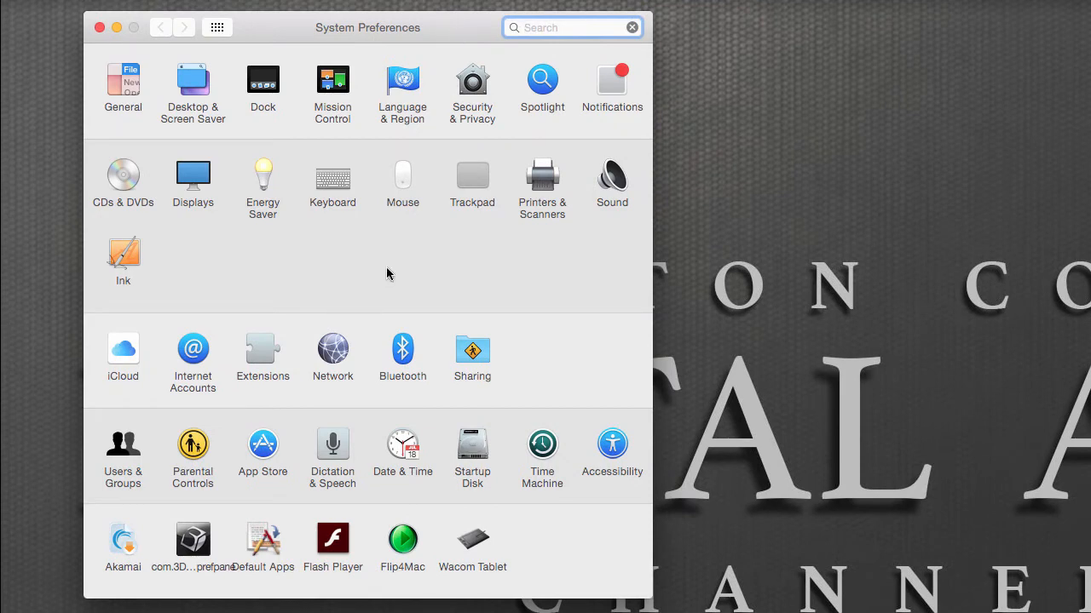
mouse_move(480, 549)
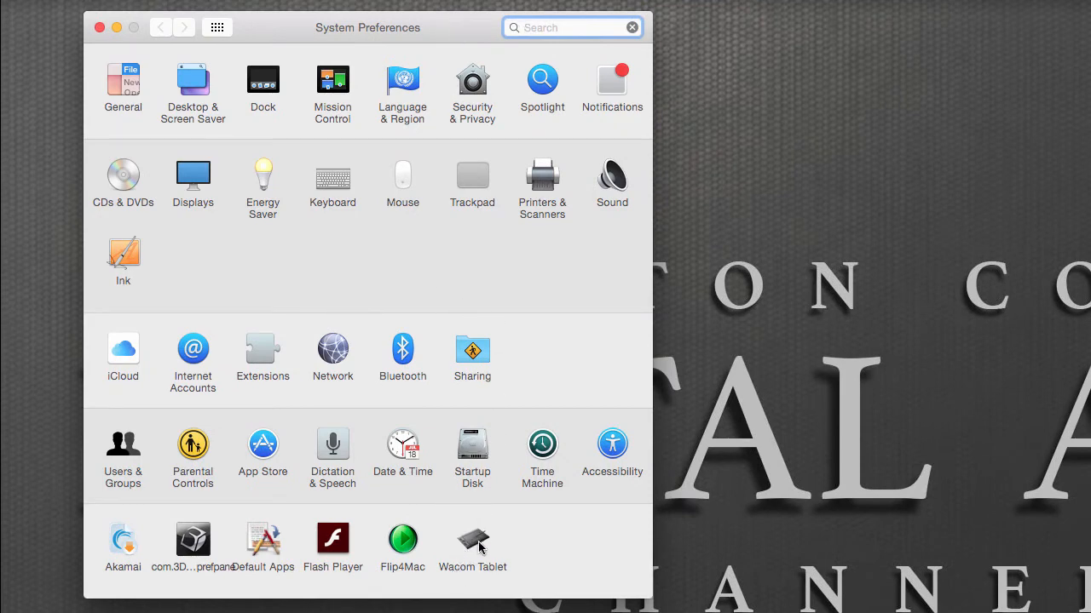
Browse the Functions tool's ExpressKeys, Touch Ring and On-Screen Controls settings in the Wacom Tablet pane.
click(472, 539)
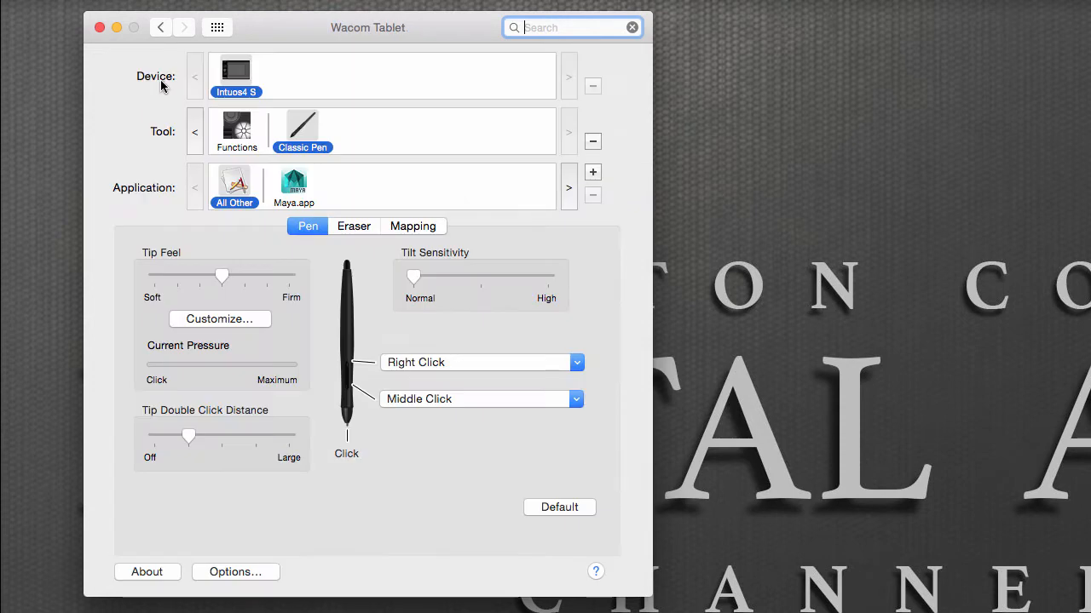
mouse_move(265, 64)
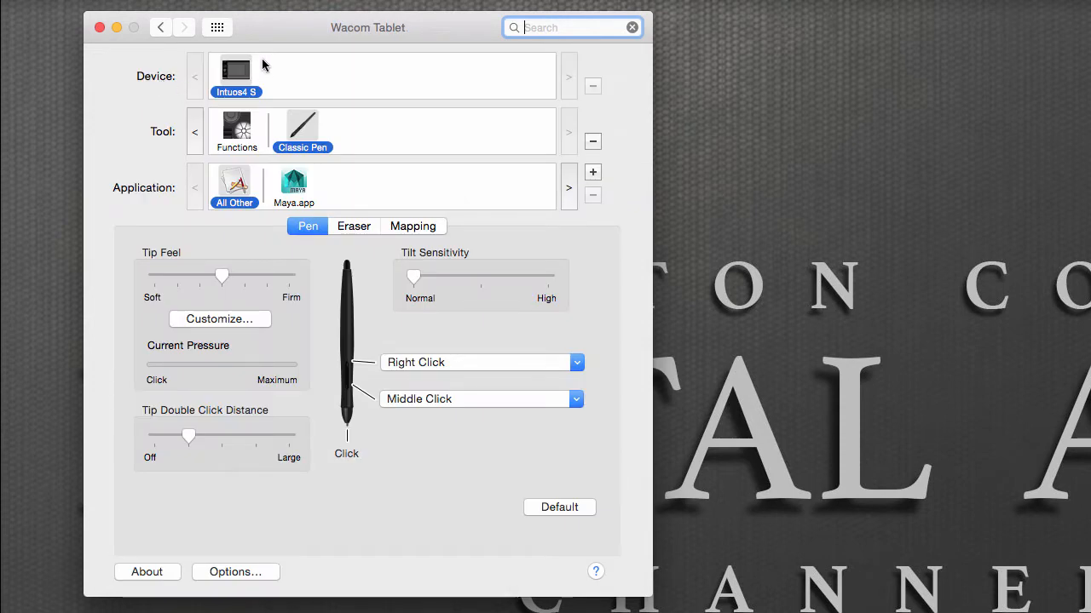
mouse_move(235, 72)
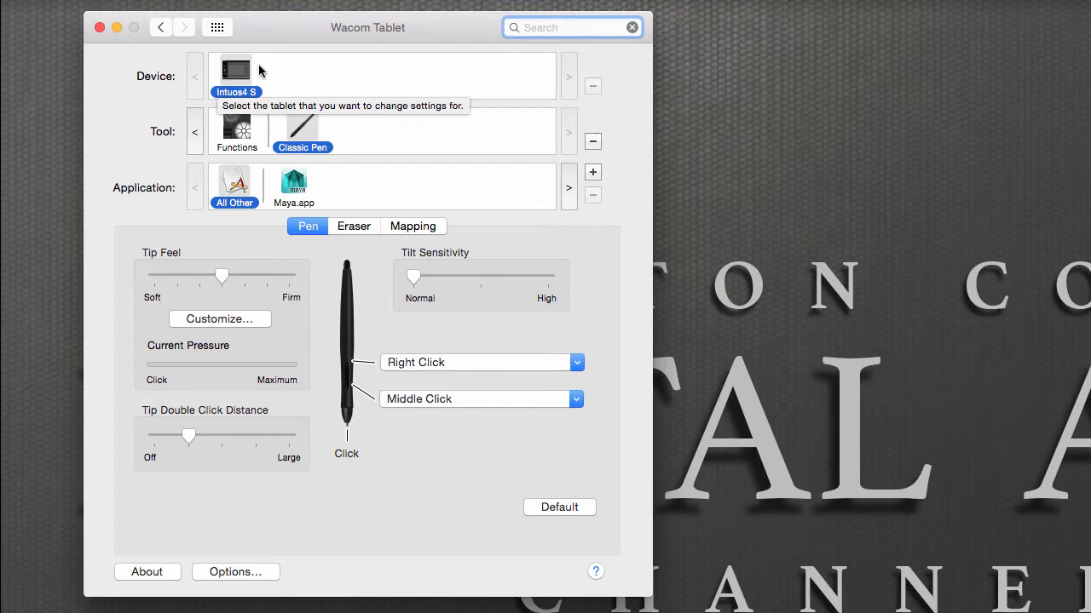
mouse_move(293, 136)
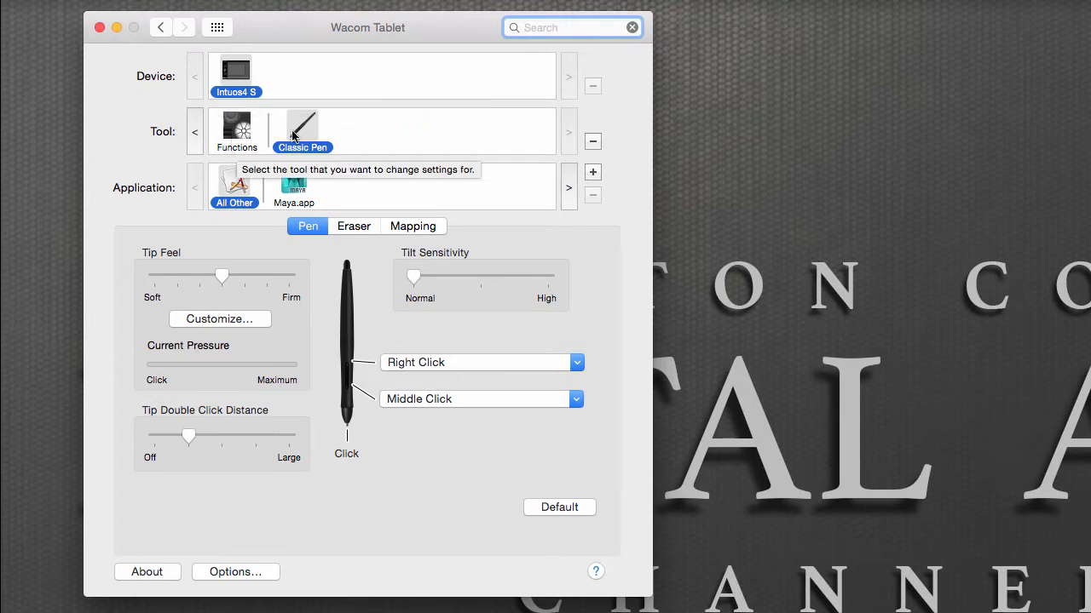
click(235, 130)
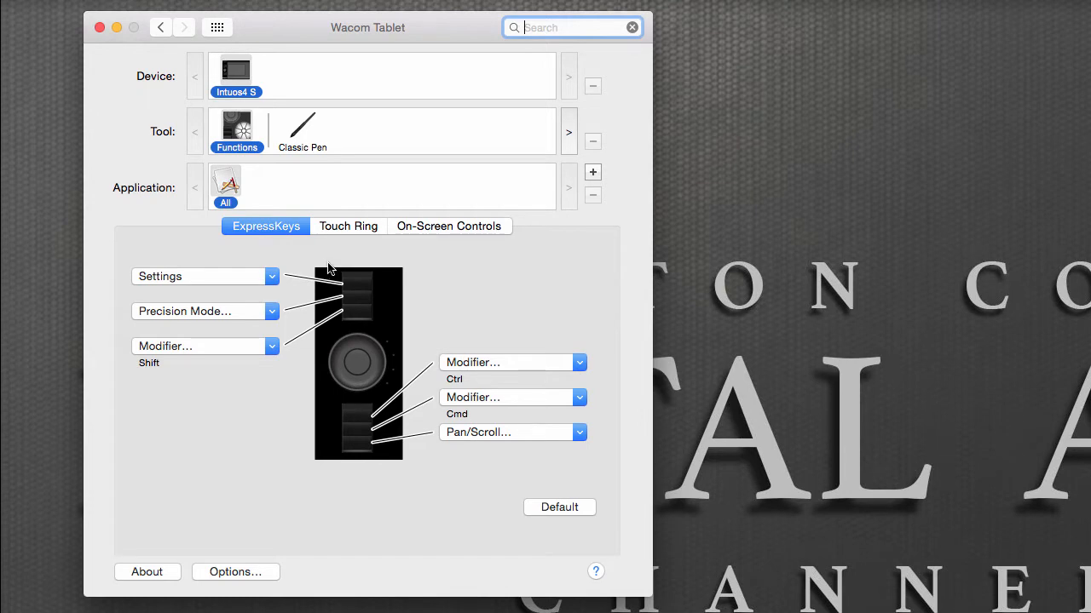
click(348, 225)
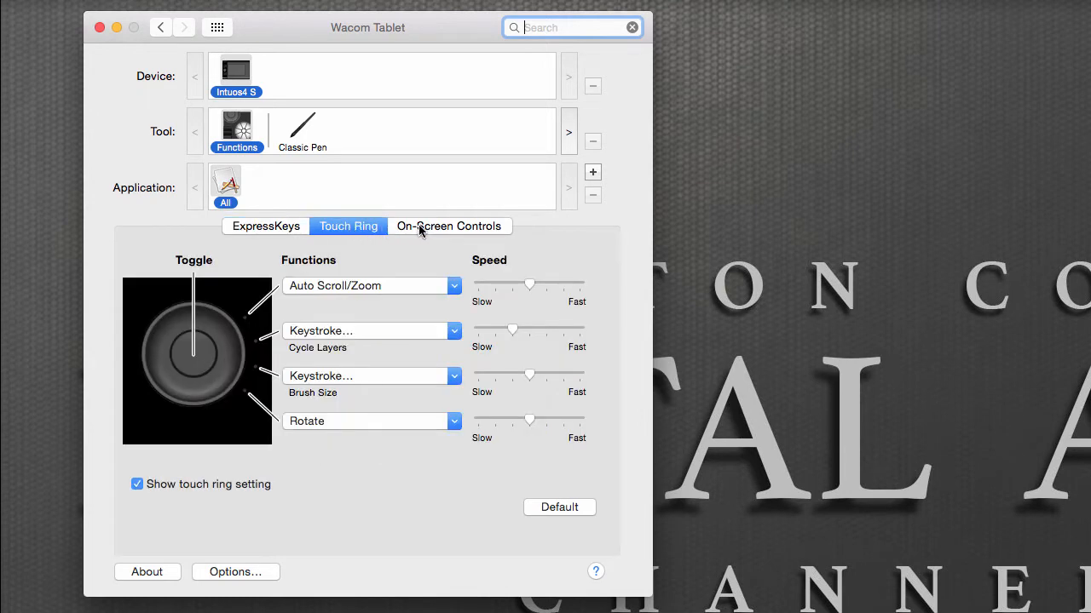
click(450, 225)
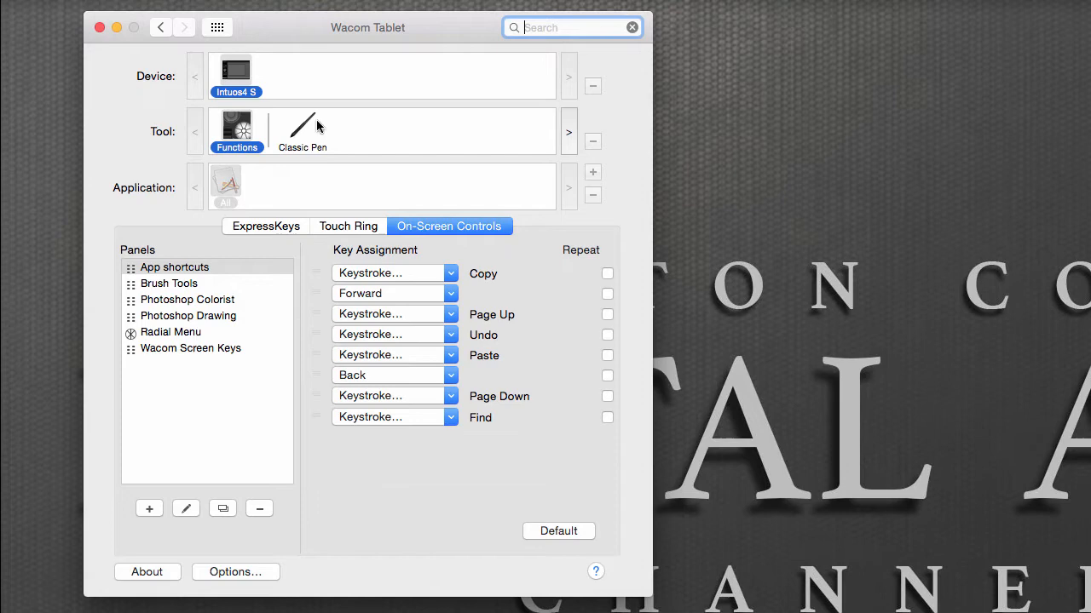
Delete the Pro Pen tool, leaving Functions and Classic Pen in the tool list.
click(302, 128)
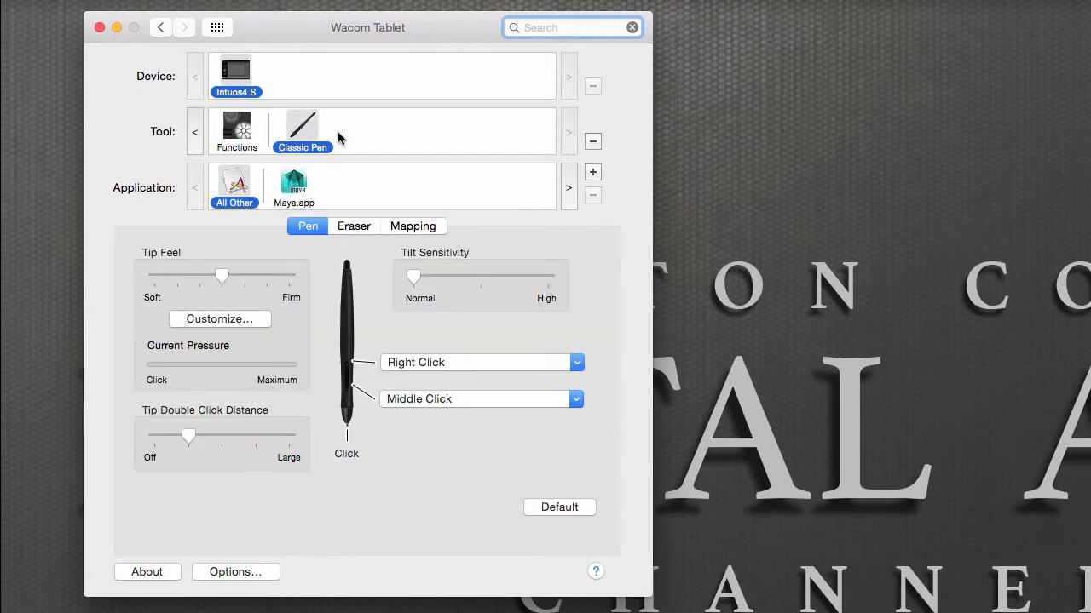
mouse_move(355, 129)
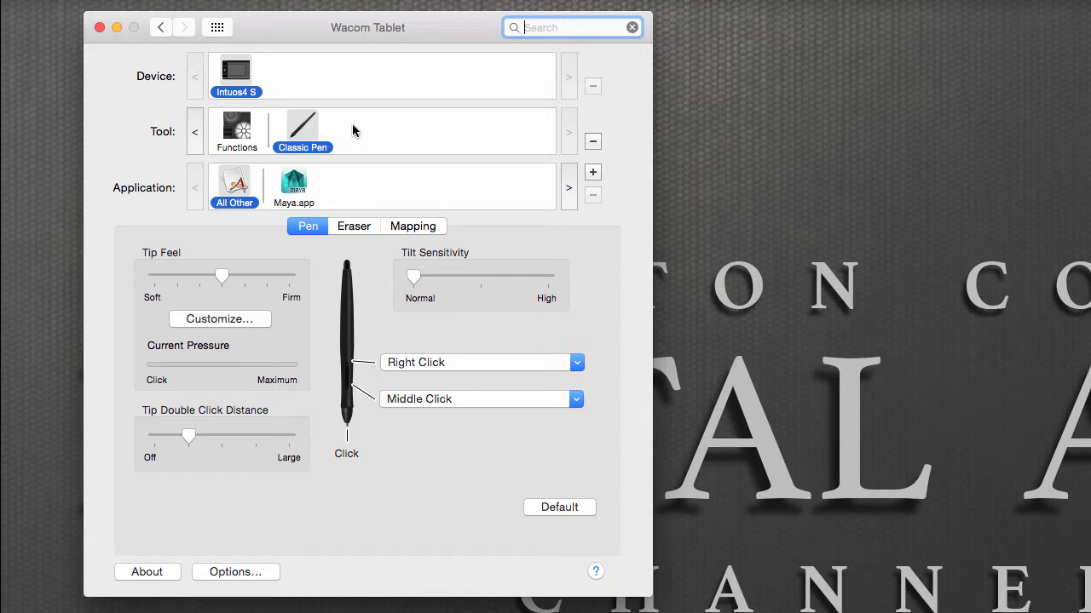
click(357, 128)
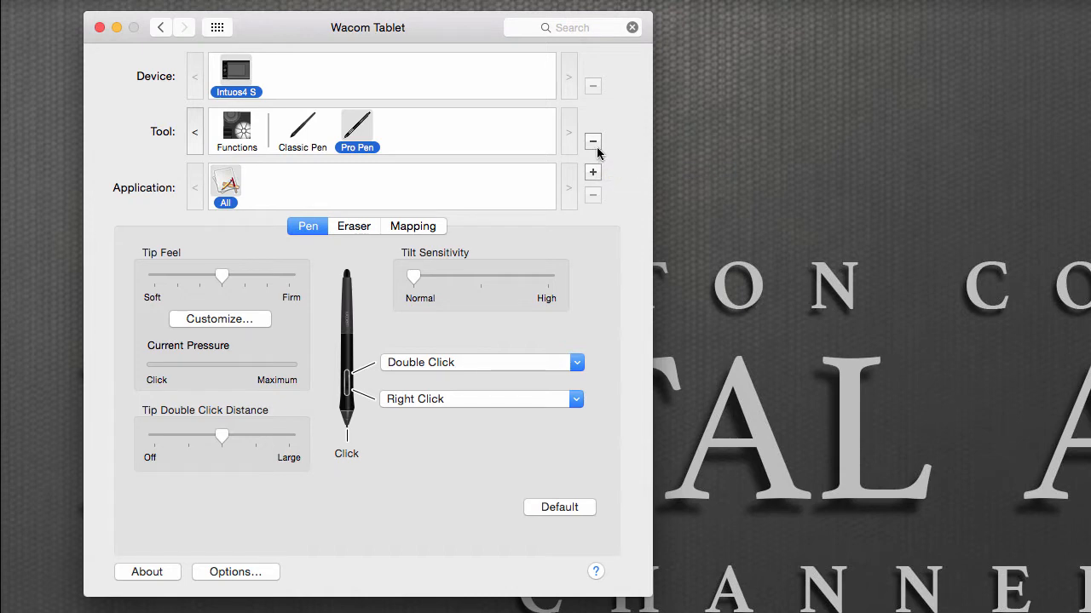
click(593, 142)
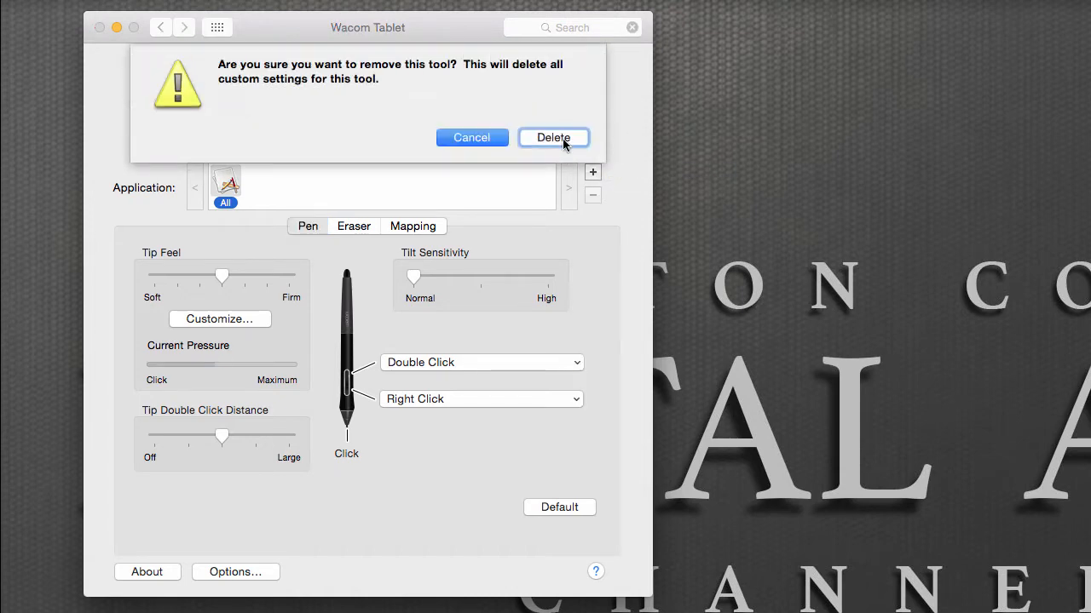
click(552, 136)
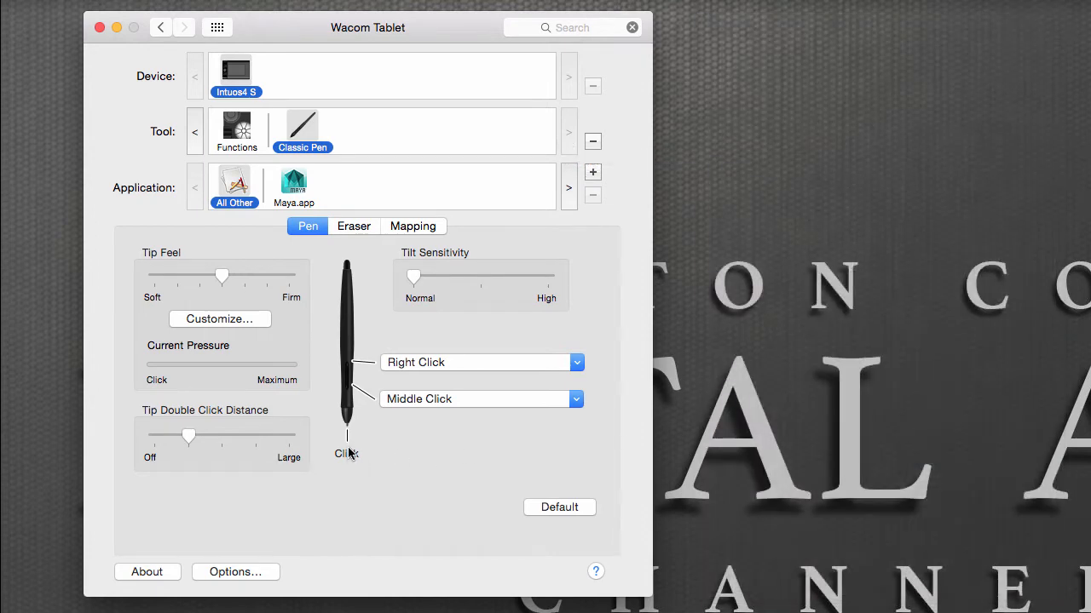
mouse_move(348, 464)
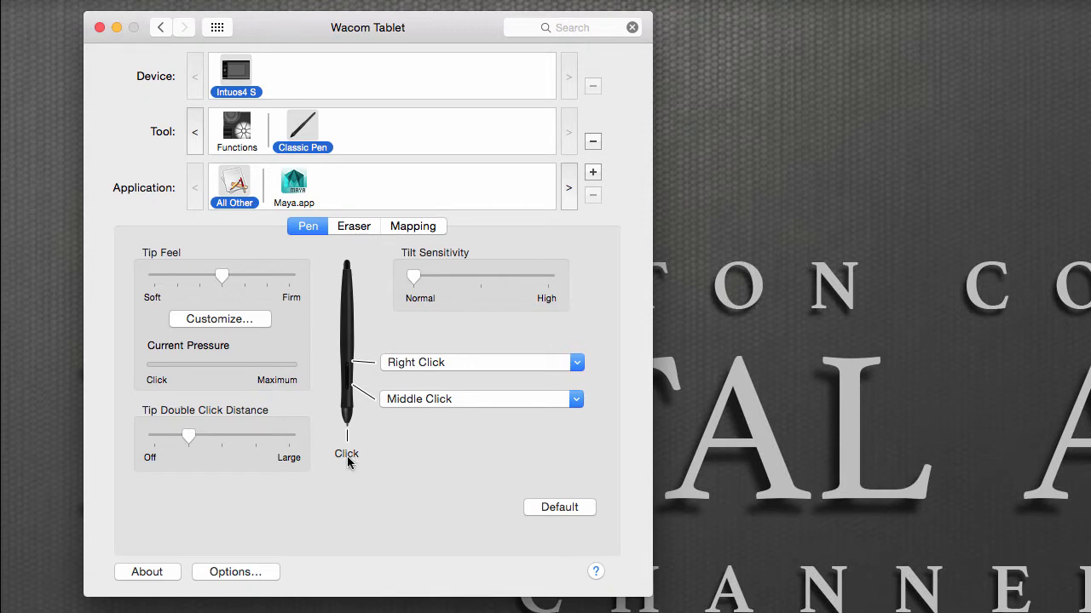
mouse_move(342, 426)
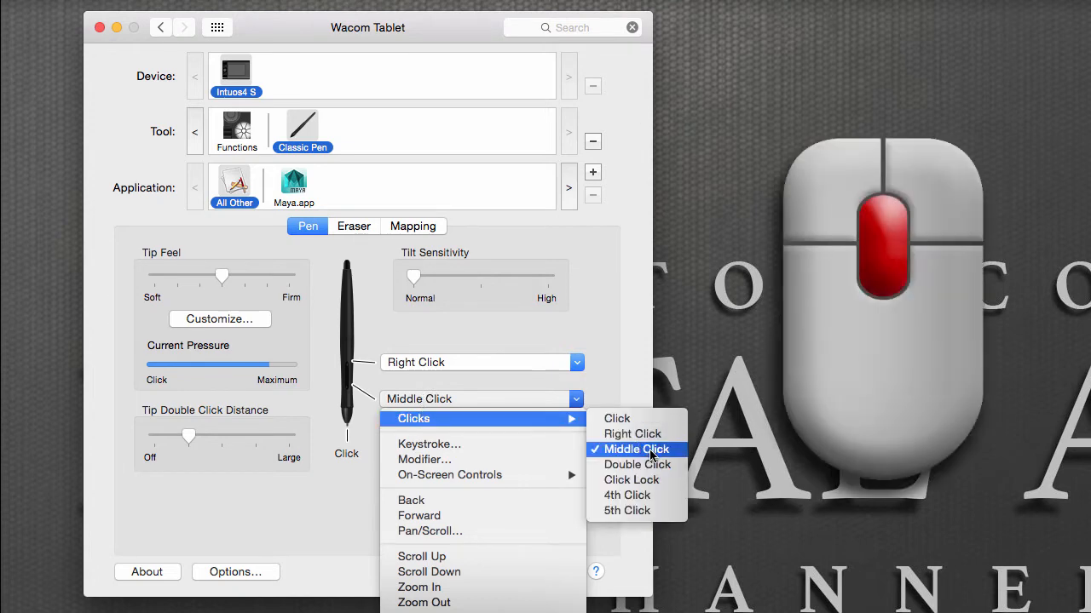
Set the Classic Pen's upper side button to right click and lower button to middle click.
click(634, 449)
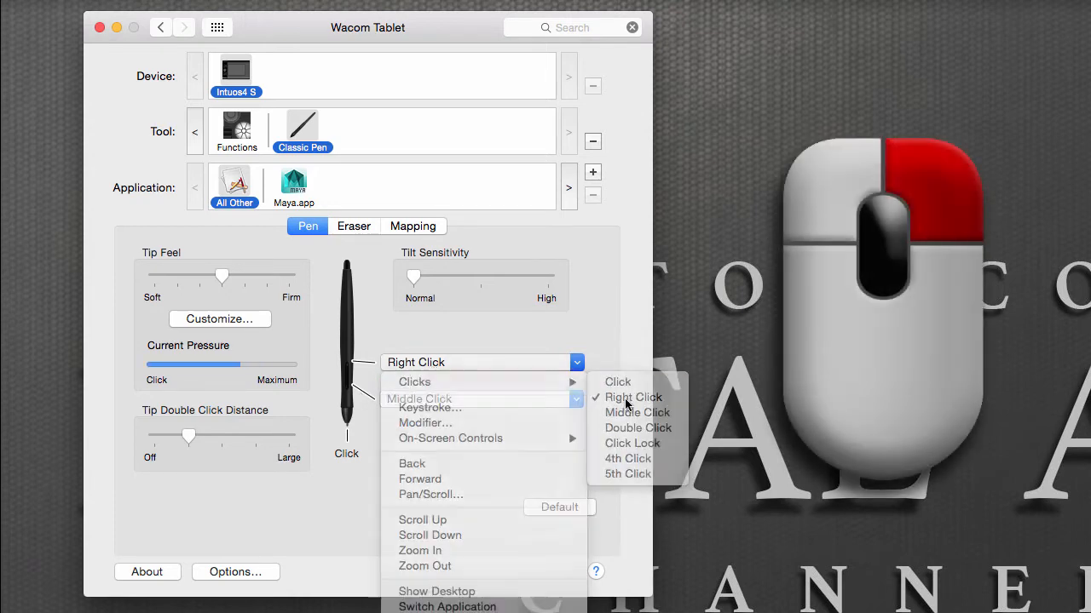
click(632, 397)
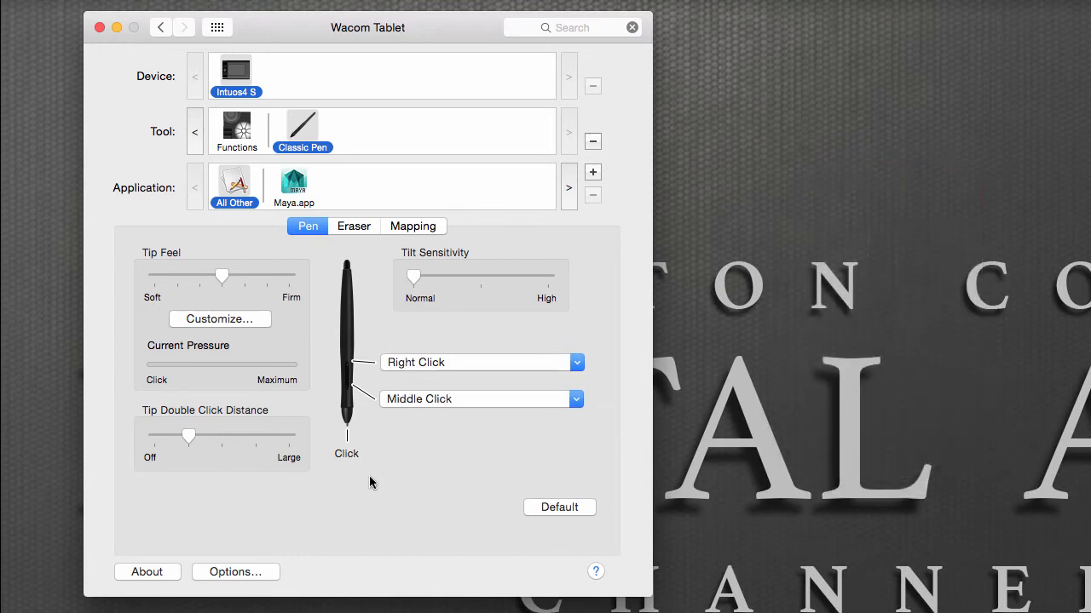
mouse_move(358, 463)
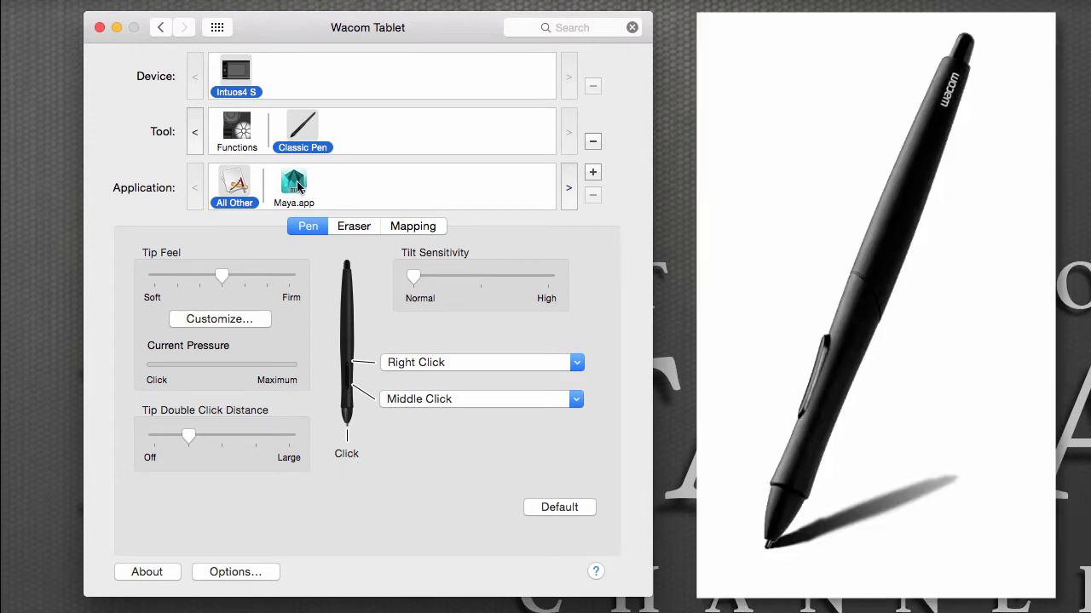
Show Maya's own Classic Pen settings and begin adding another application.
click(293, 187)
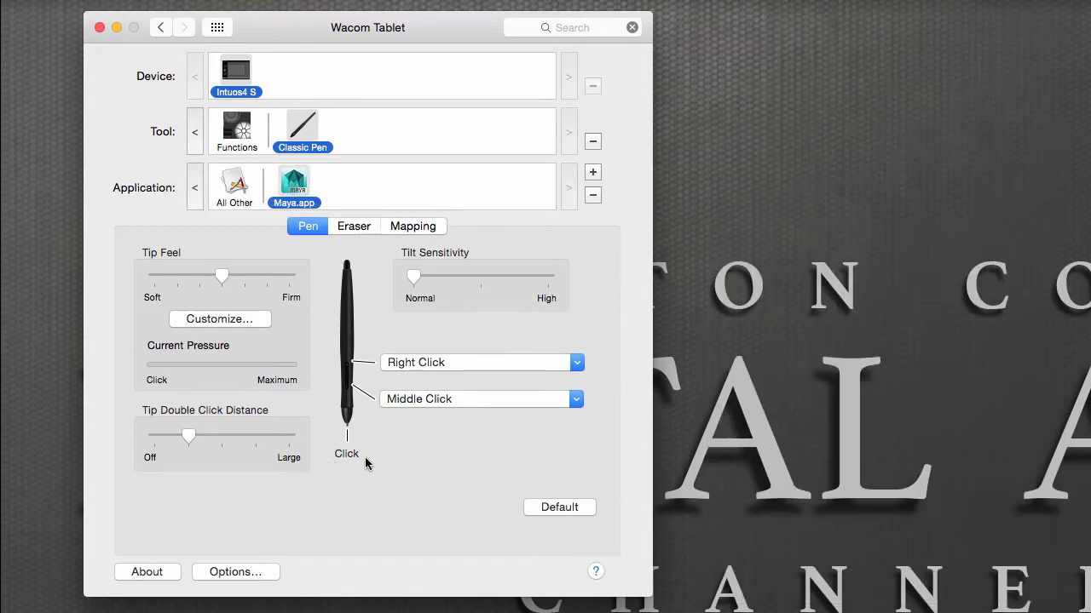
mouse_move(361, 269)
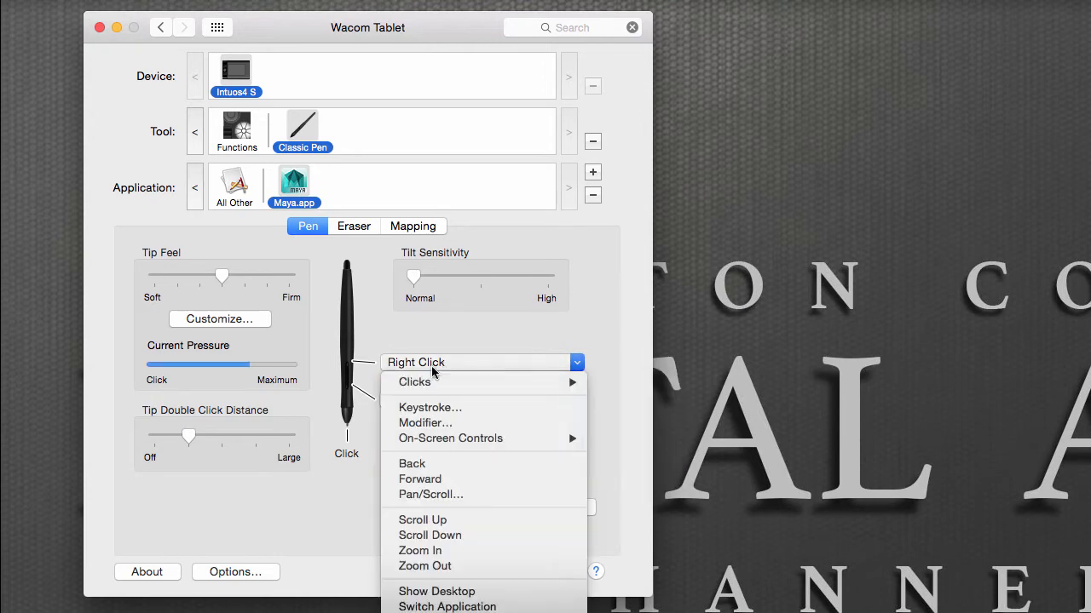
mouse_move(419, 550)
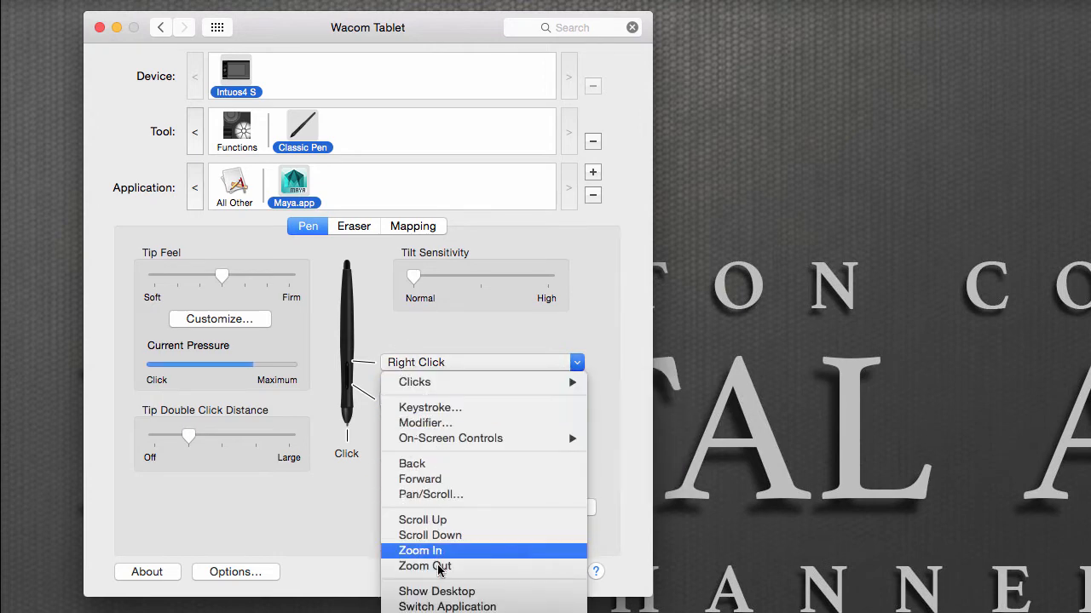
mouse_move(402, 344)
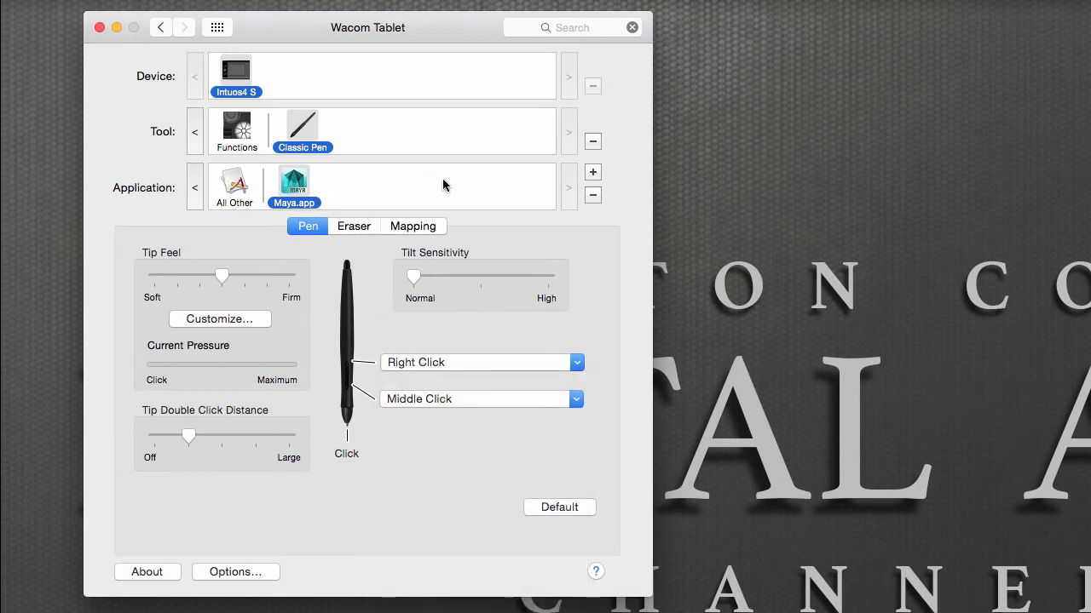
mouse_move(569, 280)
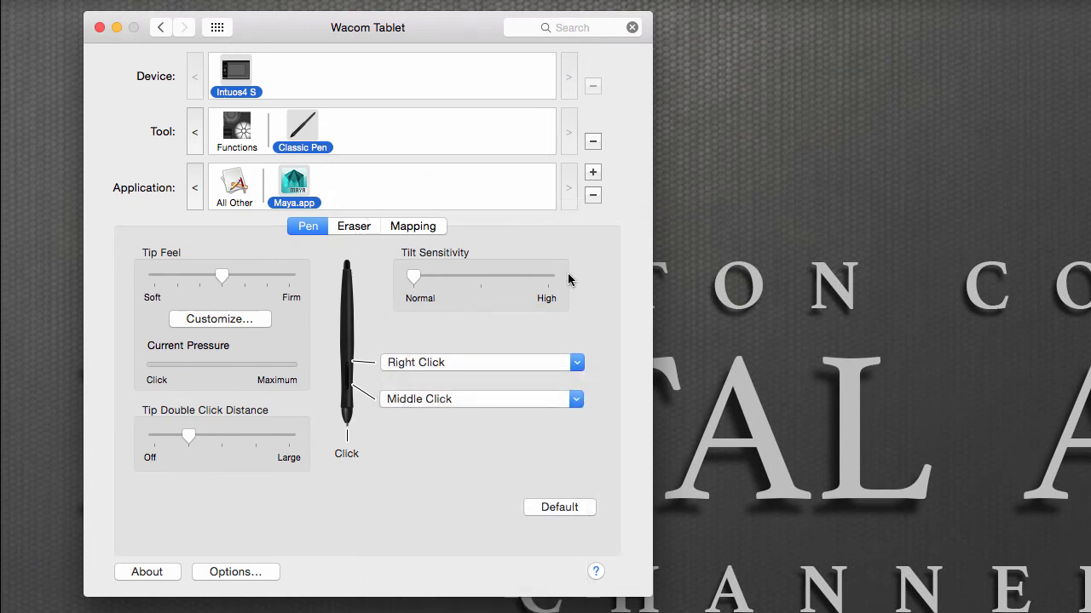
click(593, 171)
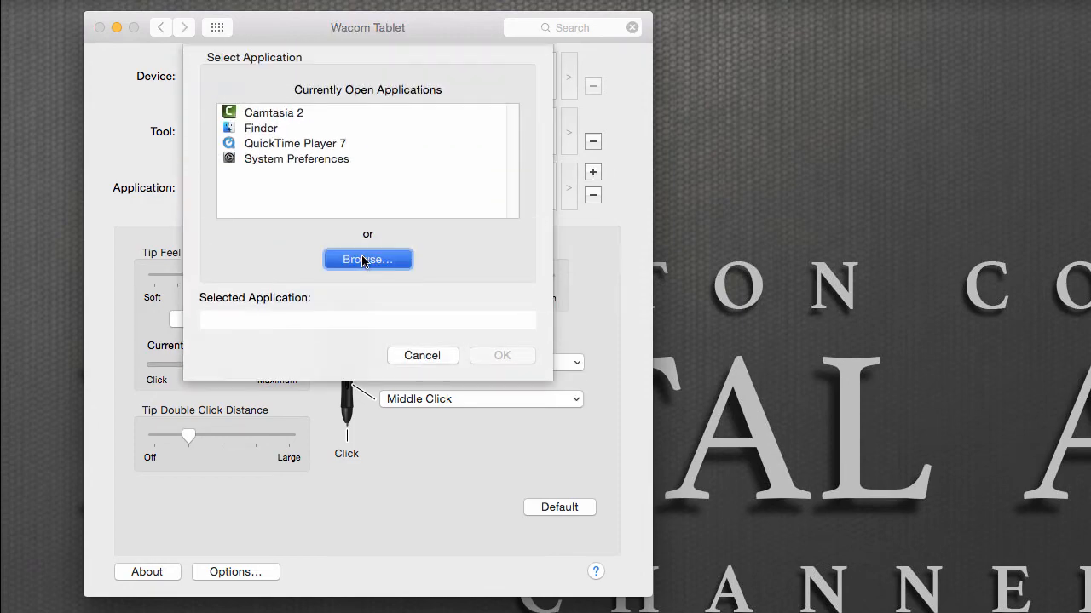
Browse to Applications > Adobe Photoshop CC 2015 and add it as an application.
click(368, 259)
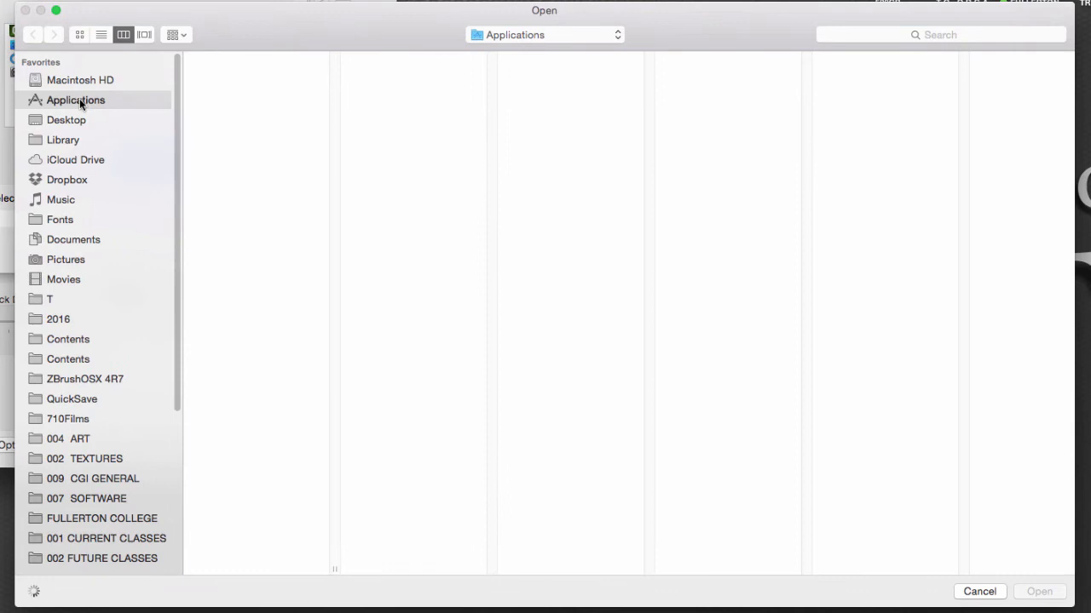
mouse_move(111, 102)
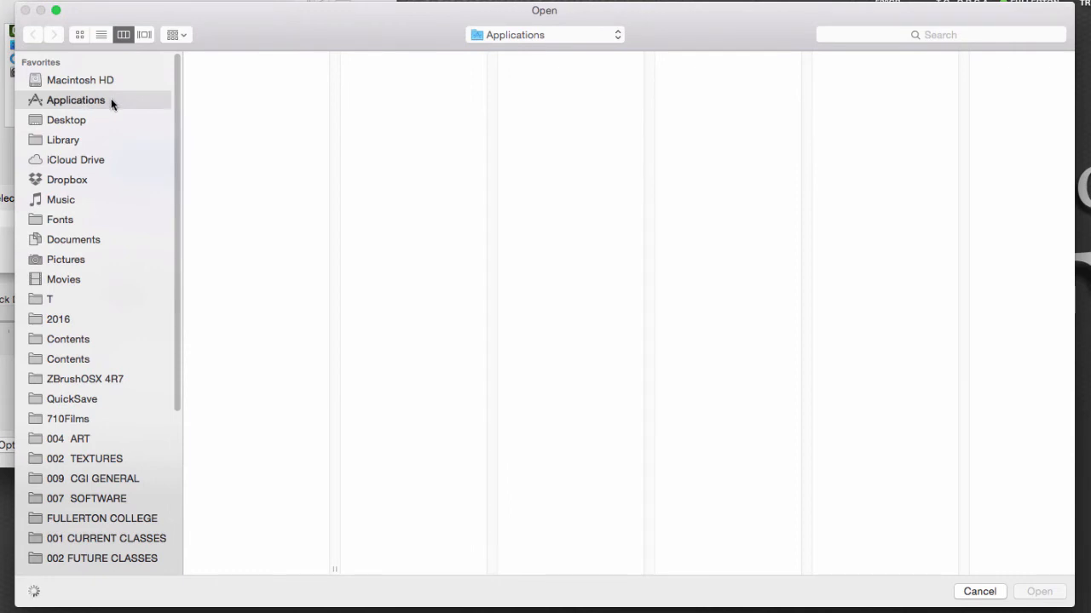
click(75, 98)
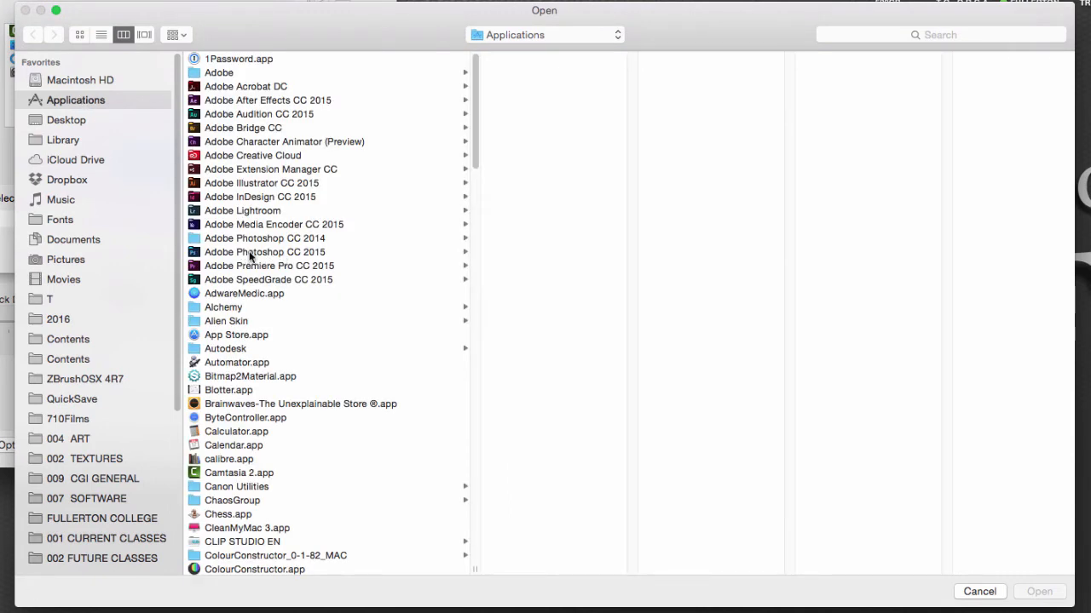
click(265, 253)
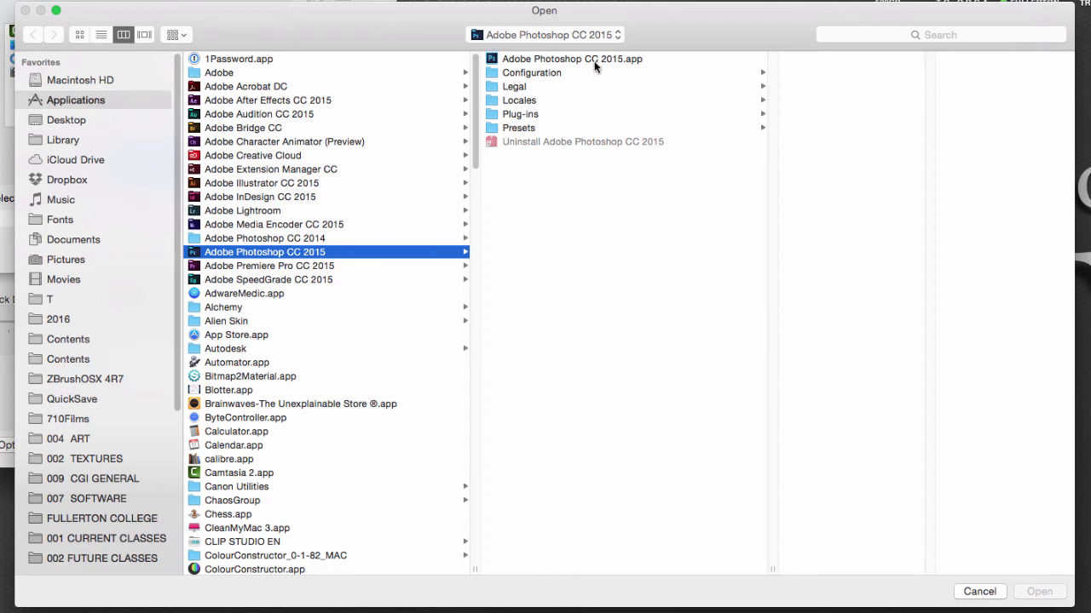
mouse_move(631, 65)
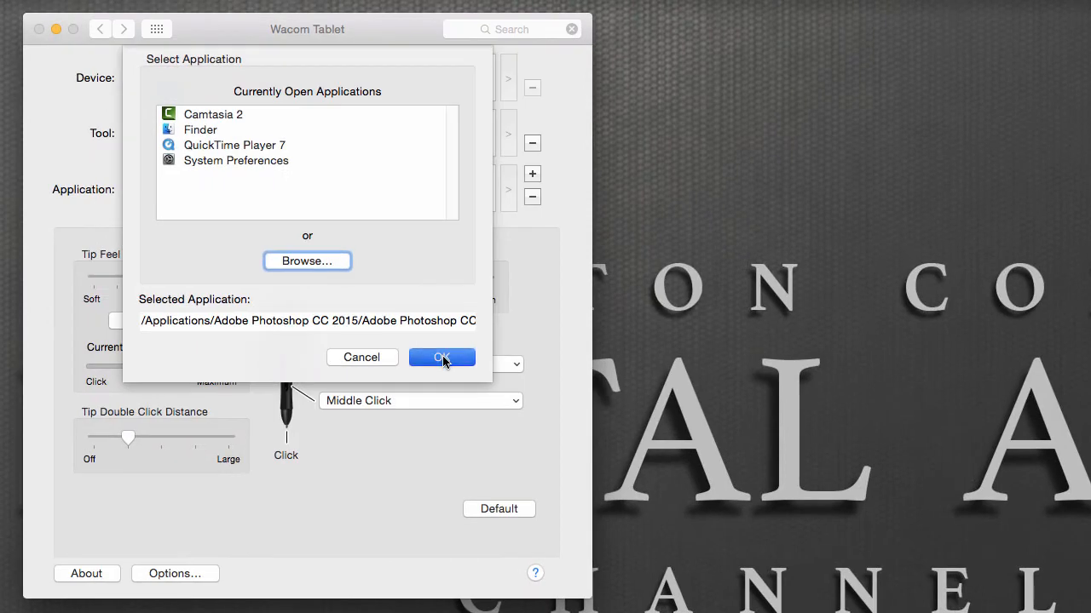
click(441, 358)
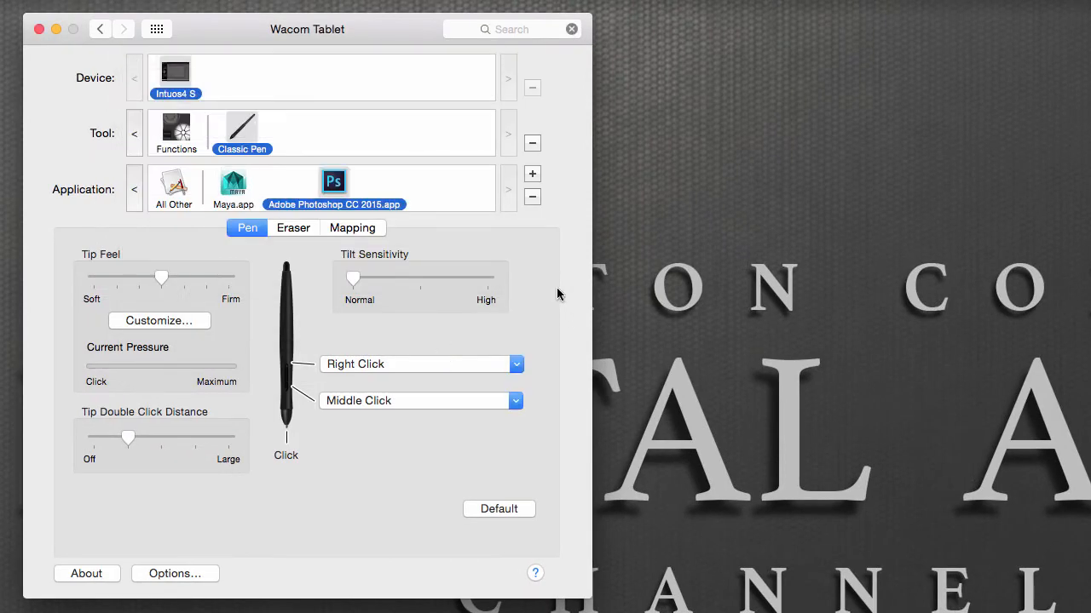
mouse_move(419, 372)
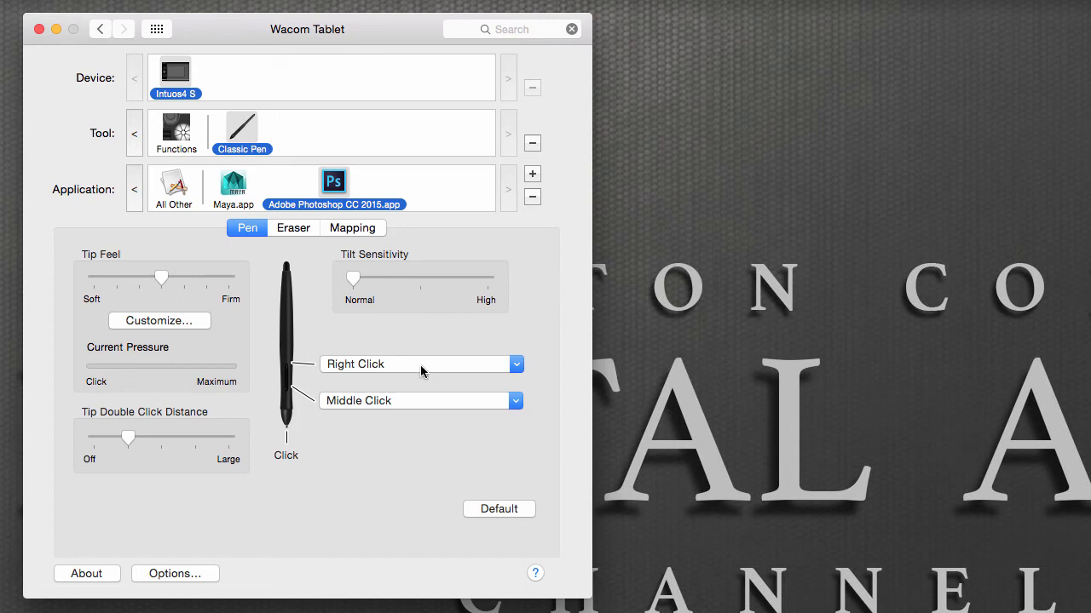
mouse_move(396, 375)
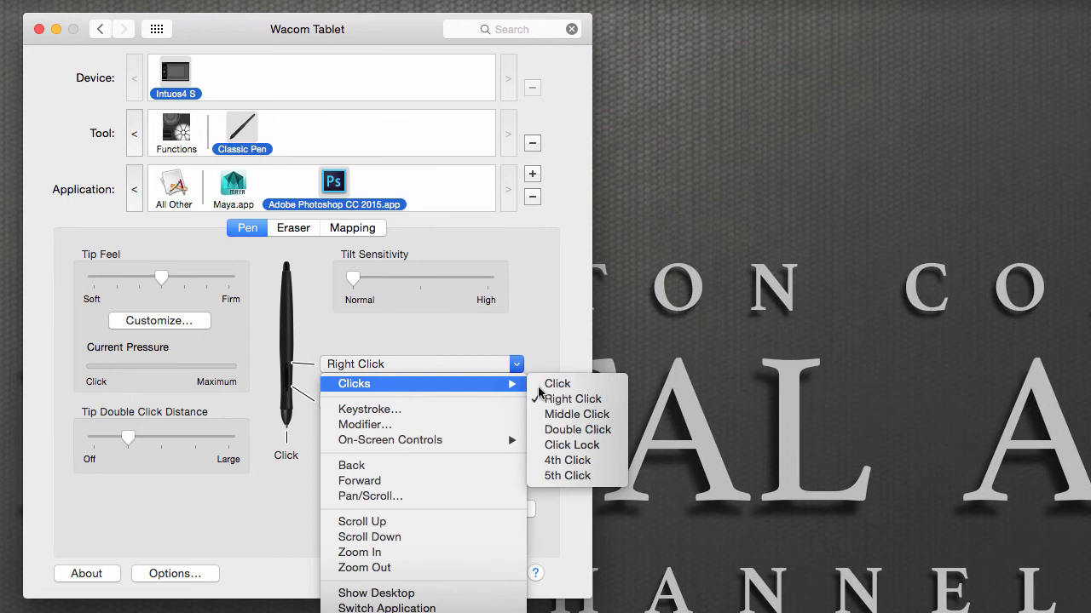
Set Photoshop's upper side button to Click Lock and lower side button to 4th Click.
click(576, 414)
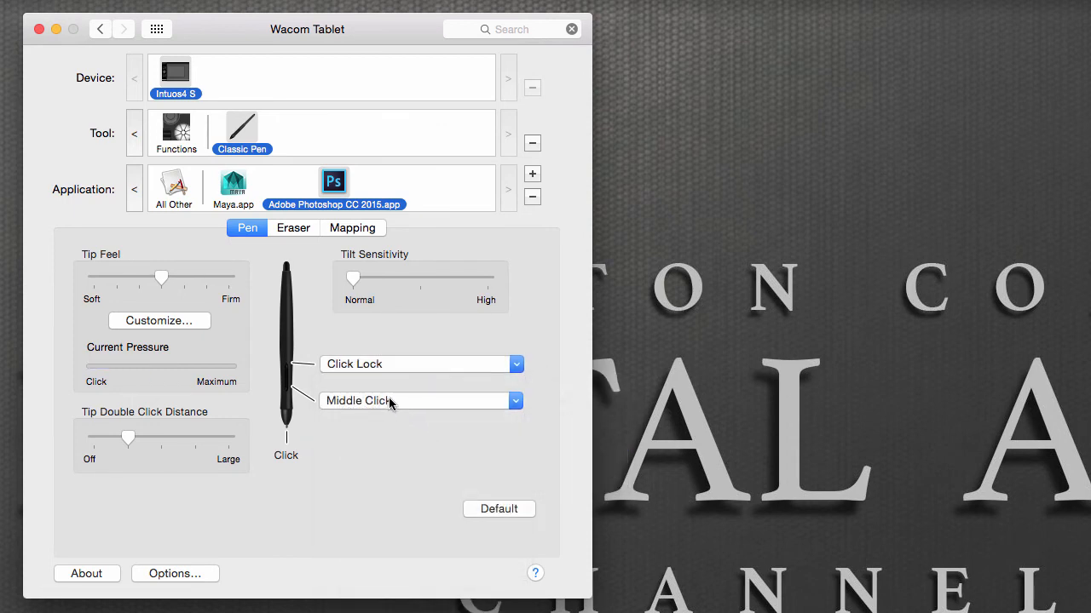
click(417, 401)
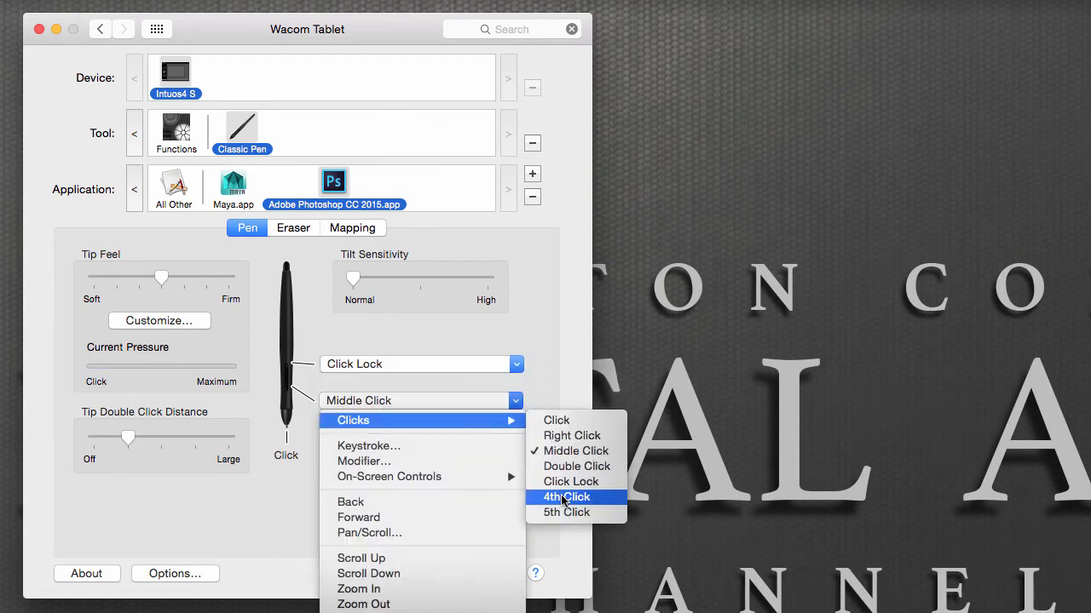
click(573, 436)
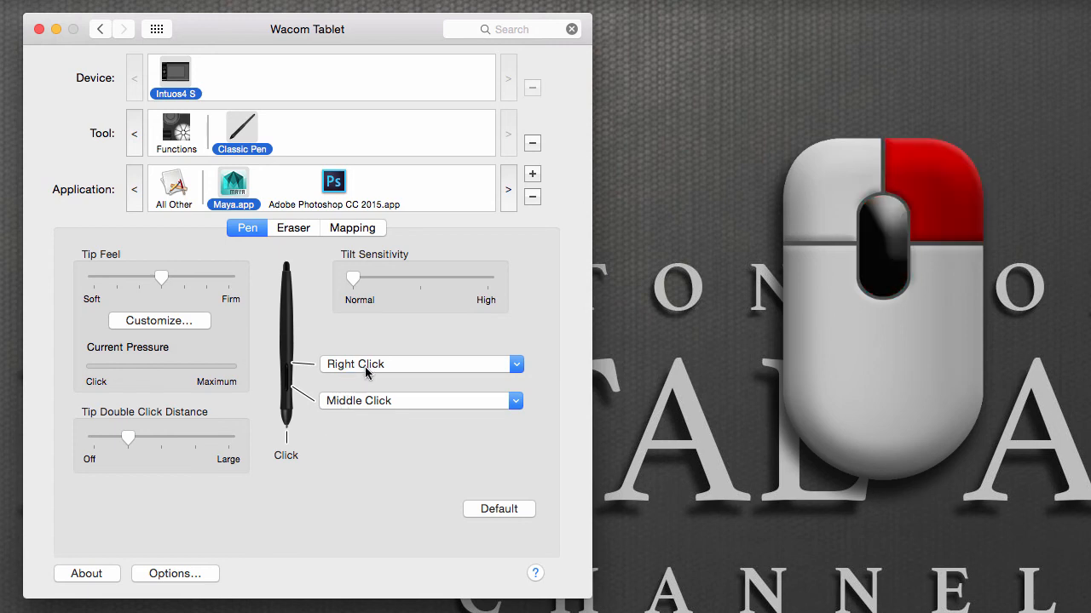
click(174, 572)
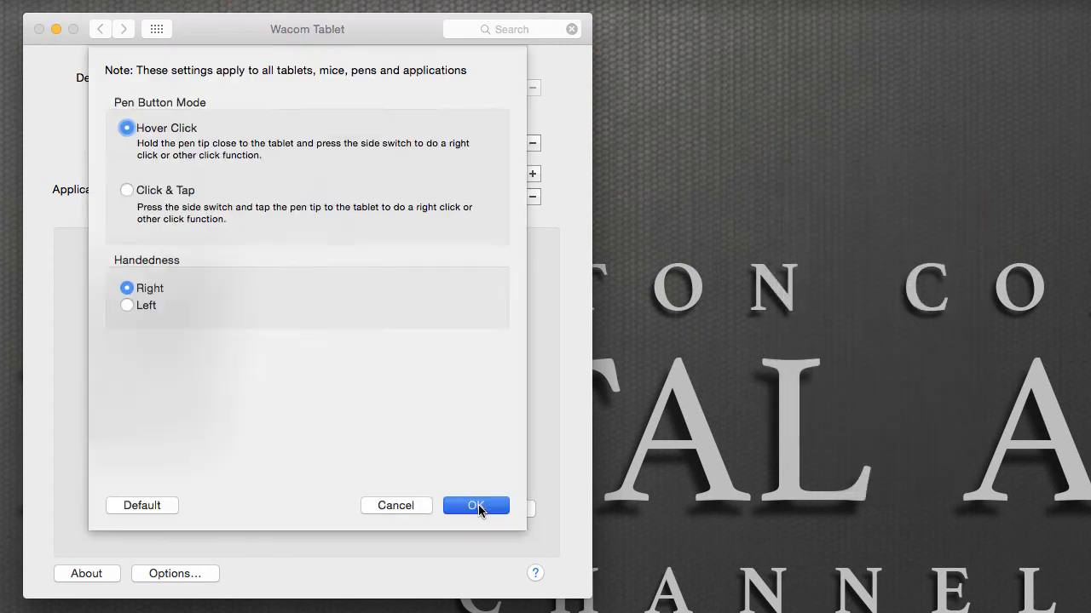
click(475, 505)
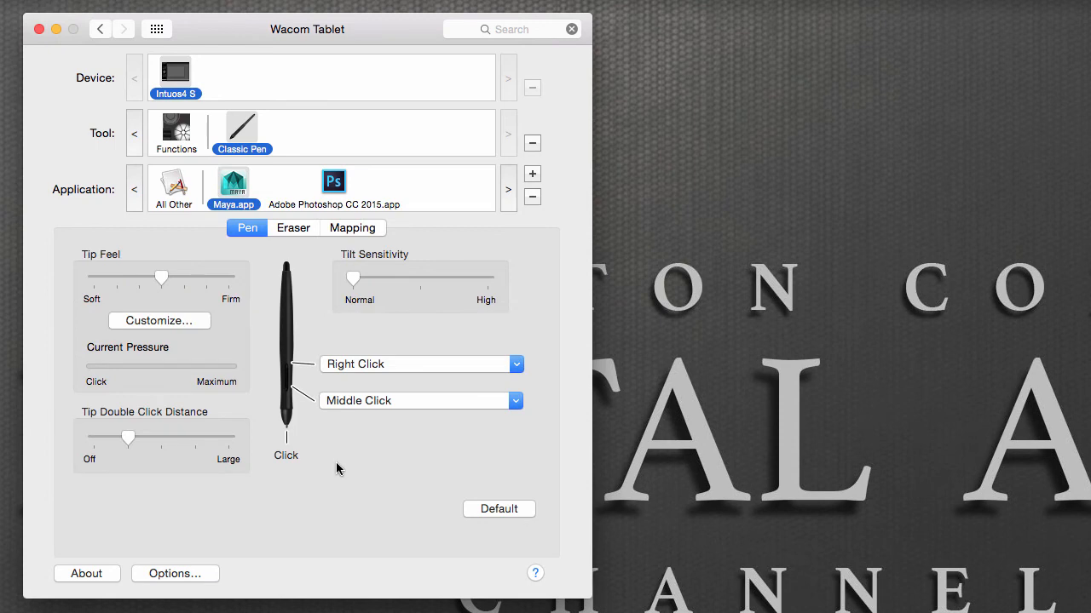
click(334, 180)
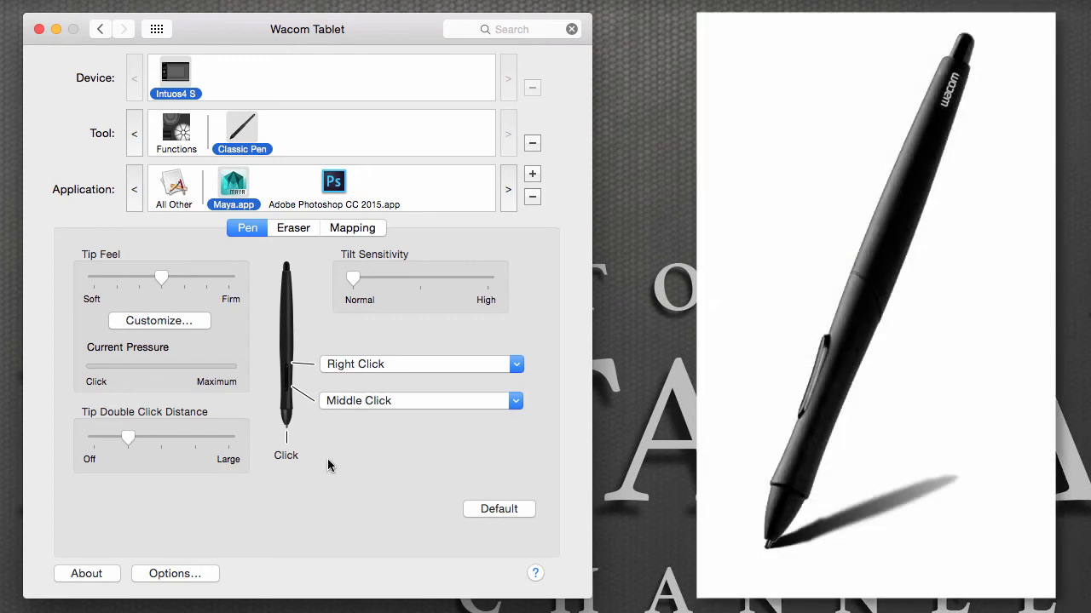
mouse_move(324, 488)
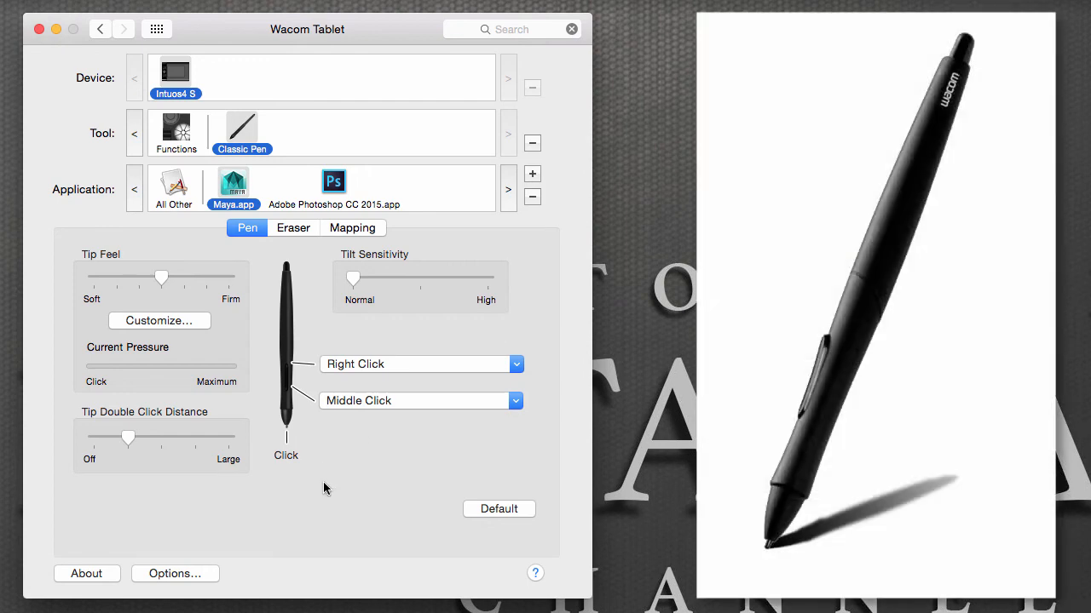